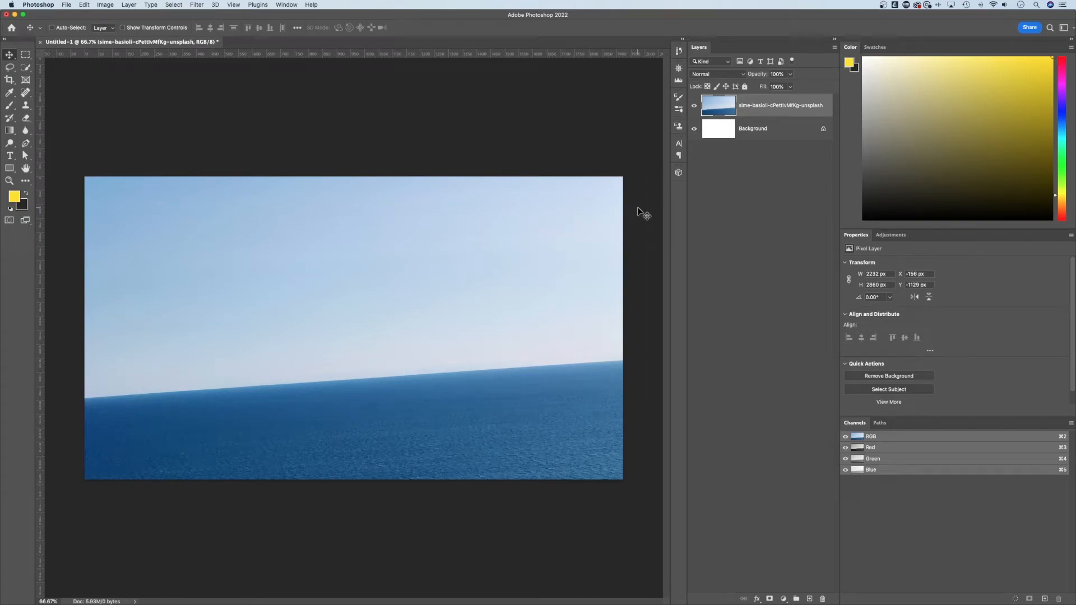
{"action": "mouse_move", "coordinate": [760, 105]}
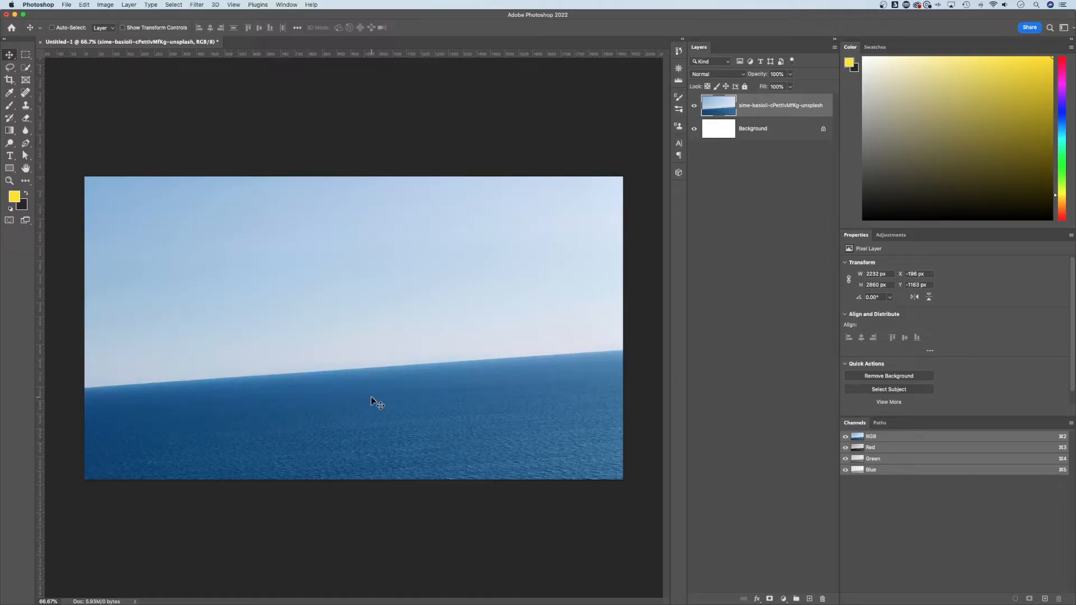
{"action": "mouse_move", "coordinate": [433, 282]}
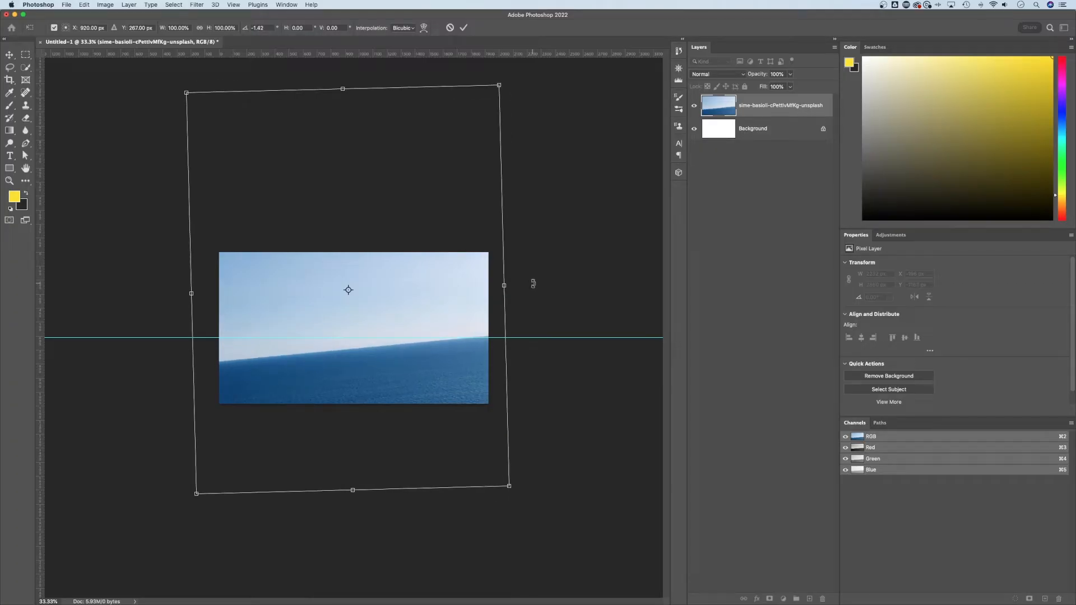
Step: Discard the trial rotation, pick the Crop tool and begin a Straighten line along the horizon
{"action": "left_click", "coordinate": [462, 27]}
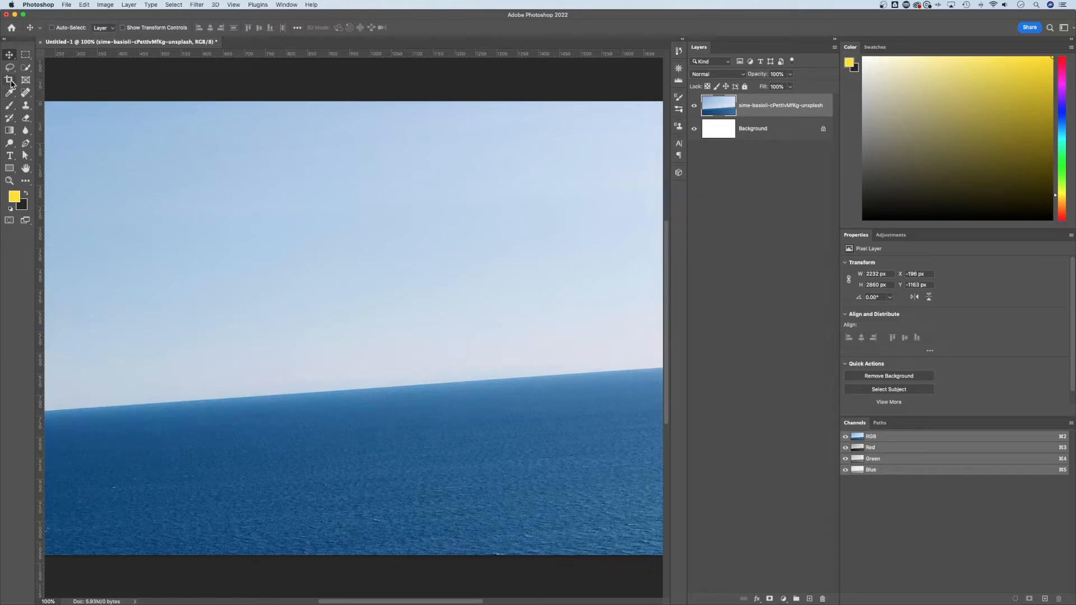
{"action": "left_click", "coordinate": [10, 78]}
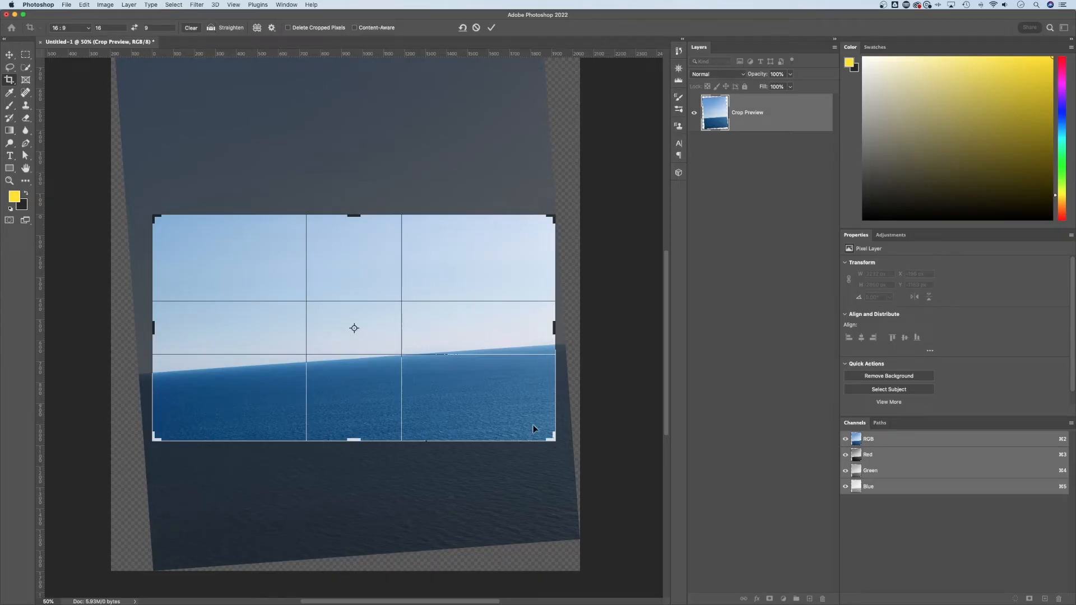
{"action": "mouse_move", "coordinate": [227, 126]}
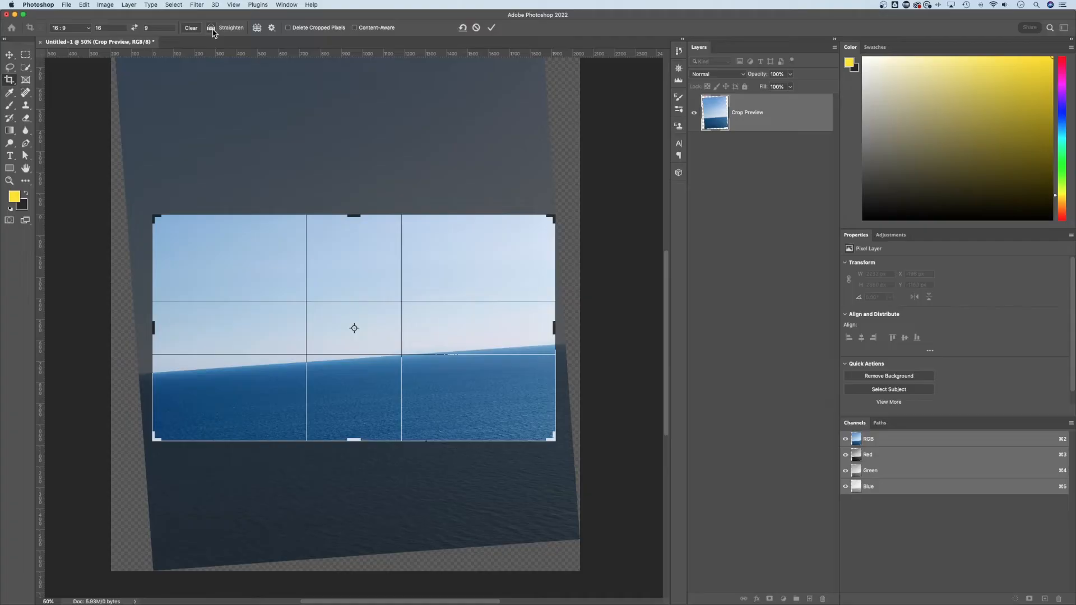
{"action": "mouse_move", "coordinate": [219, 53]}
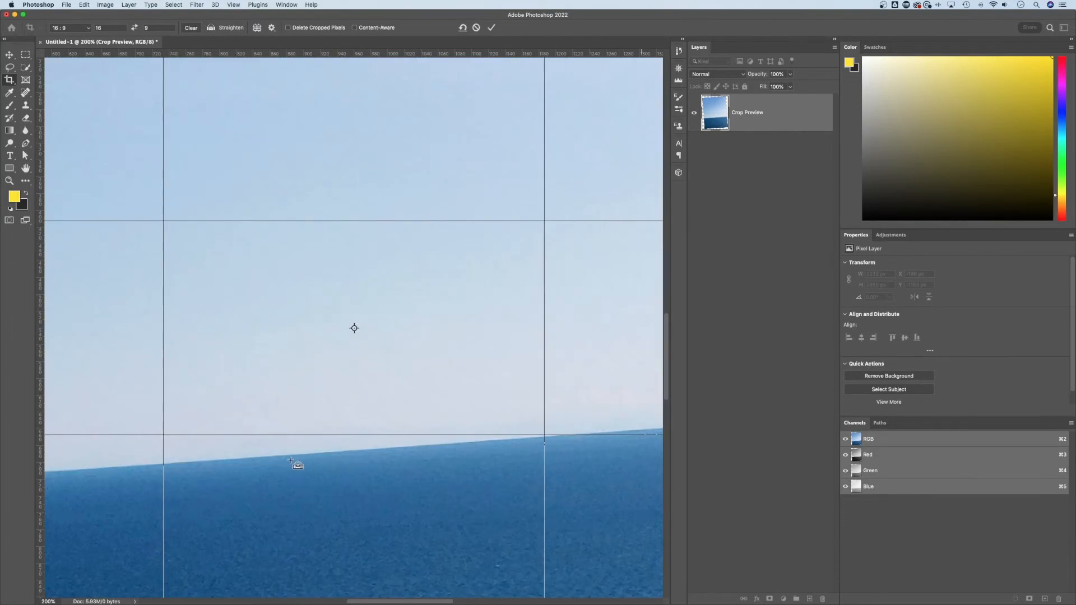
{"action": "left_click", "coordinate": [233, 5]}
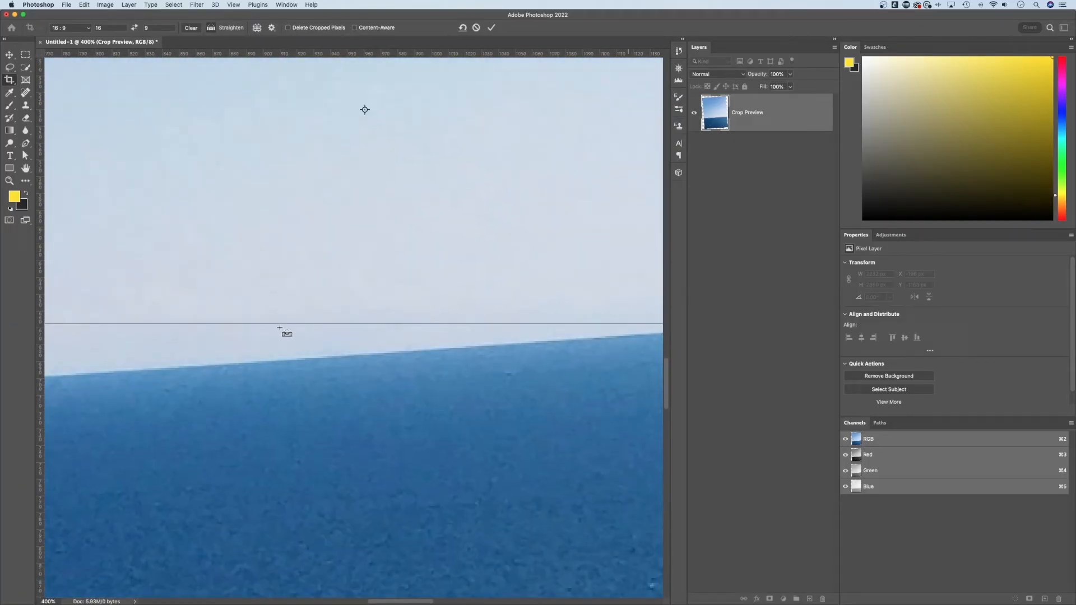
{"action": "mouse_move", "coordinate": [325, 366]}
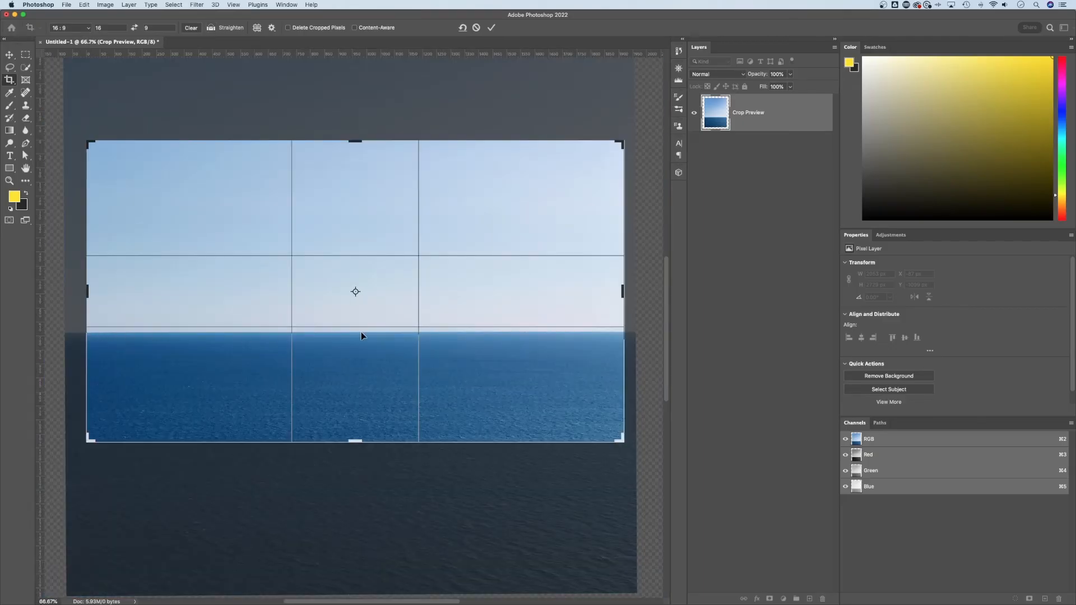
{"action": "mouse_move", "coordinate": [594, 329]}
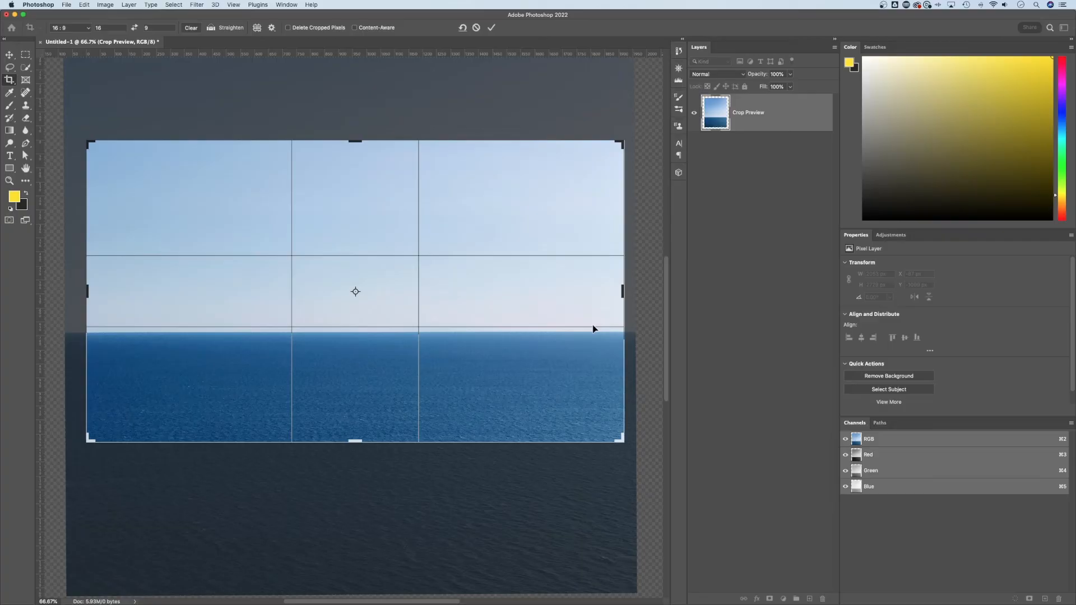
{"action": "mouse_move", "coordinate": [584, 327]}
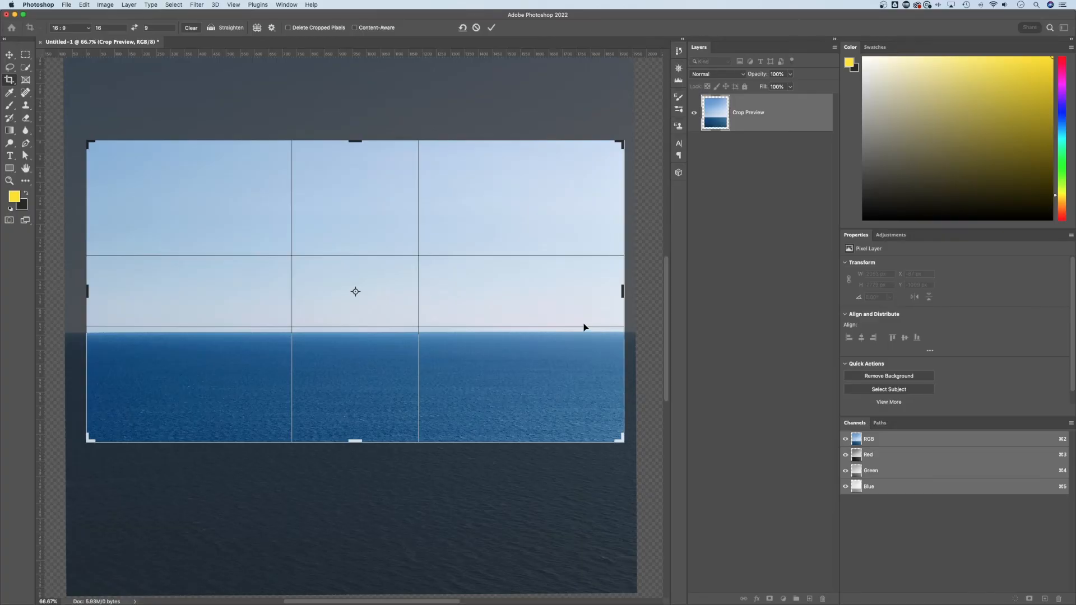
Step: Commit the straightened crop, leaving the ocean photo with a level horizon
{"action": "left_click", "coordinate": [491, 27]}
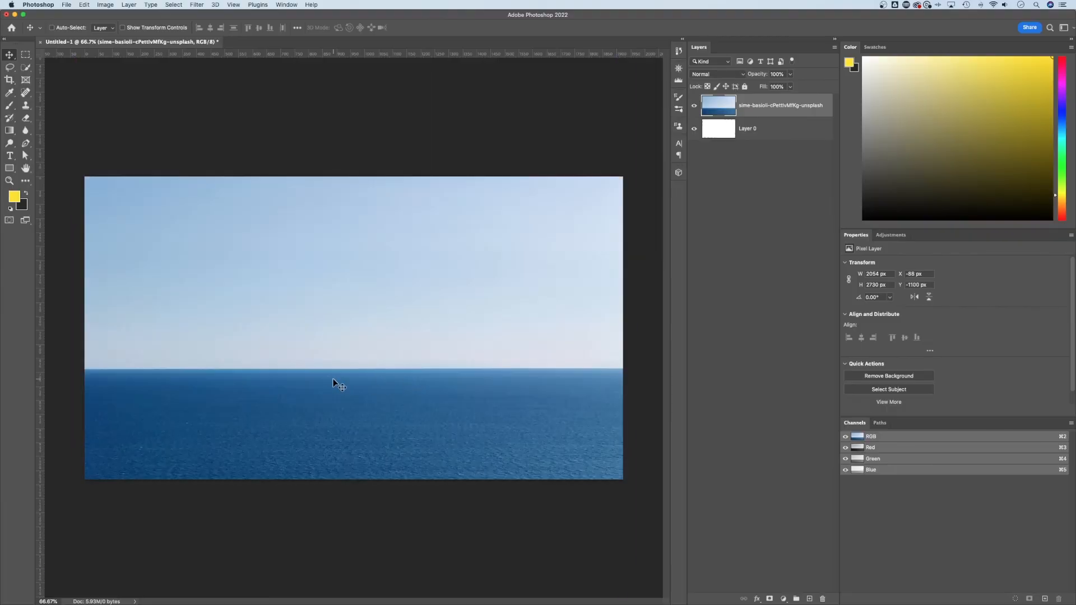
{"action": "mouse_move", "coordinate": [384, 334]}
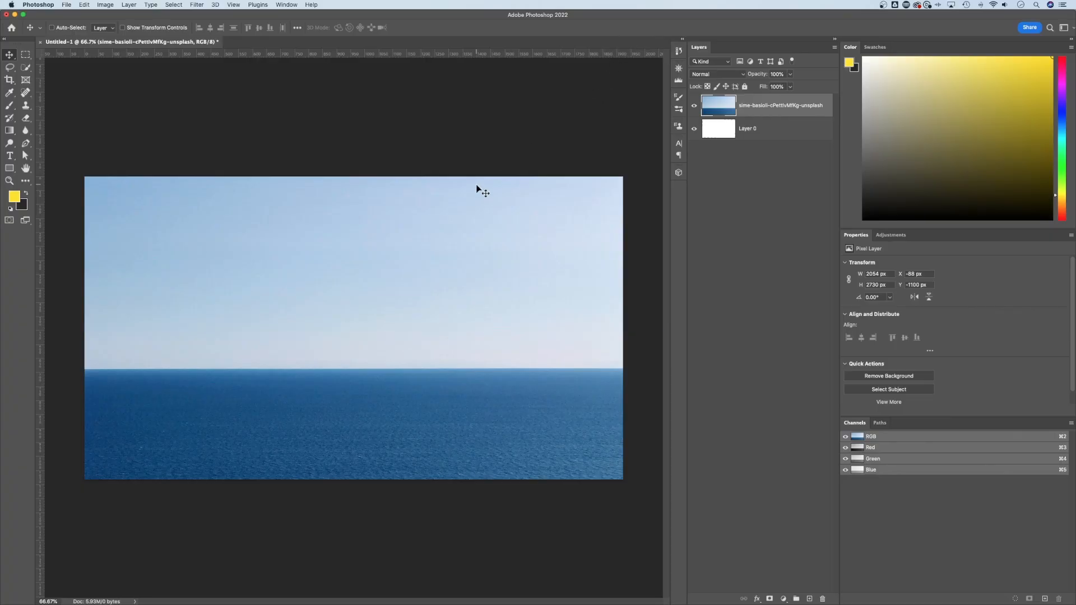
{"action": "mouse_move", "coordinate": [473, 333]}
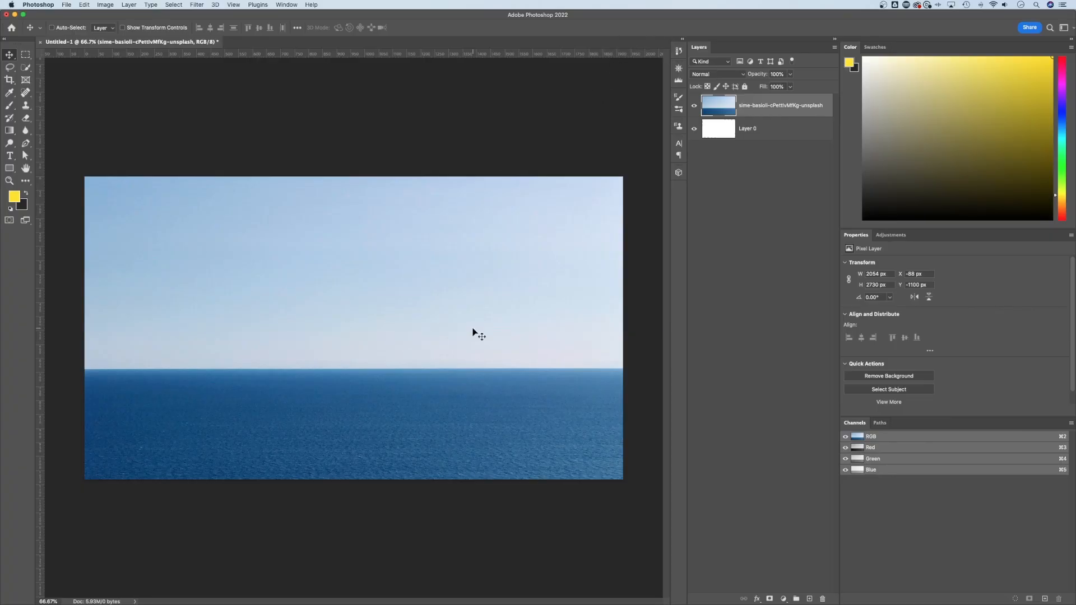